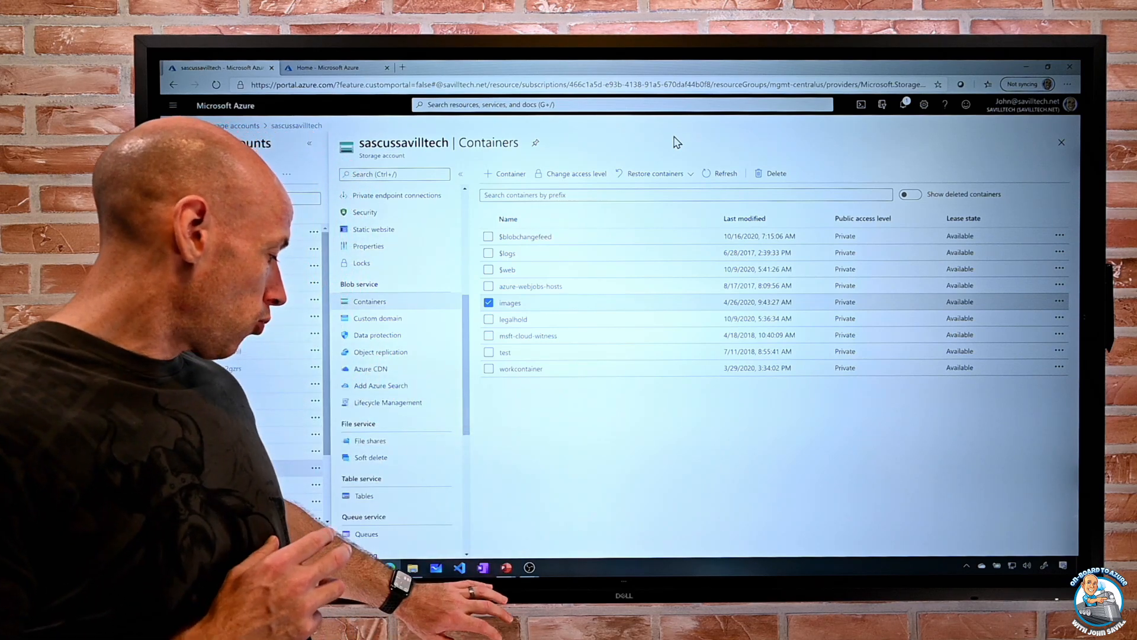
# Step: Scroll through the current page and switch windows to the Azure Portal
pyautogui.rightClick(505, 567)
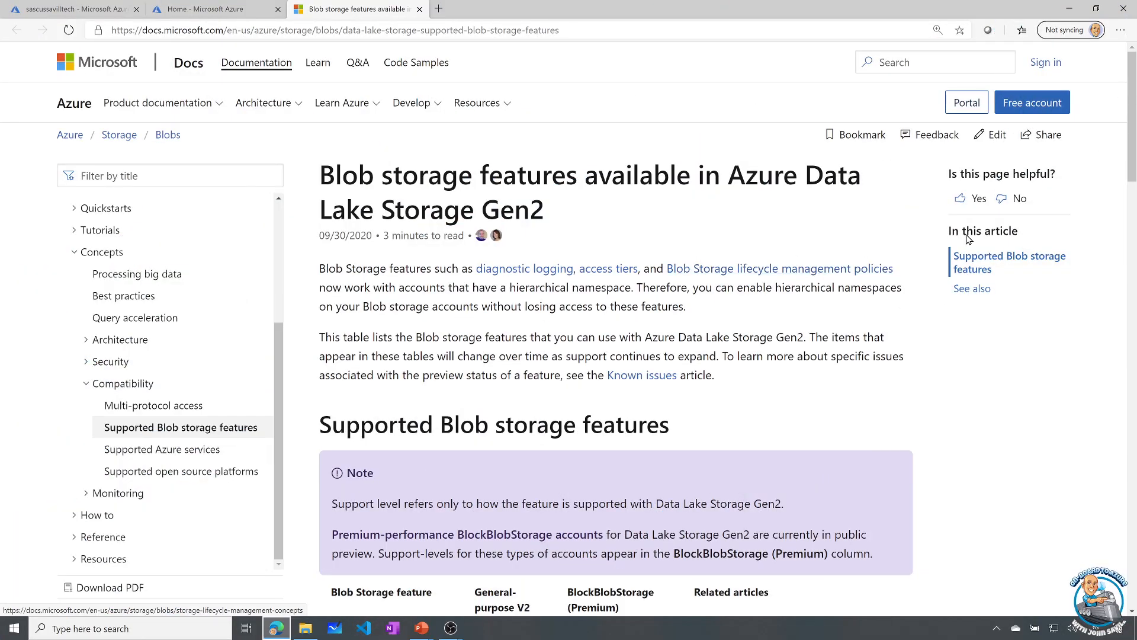
pyautogui.moveTo(4, 187)
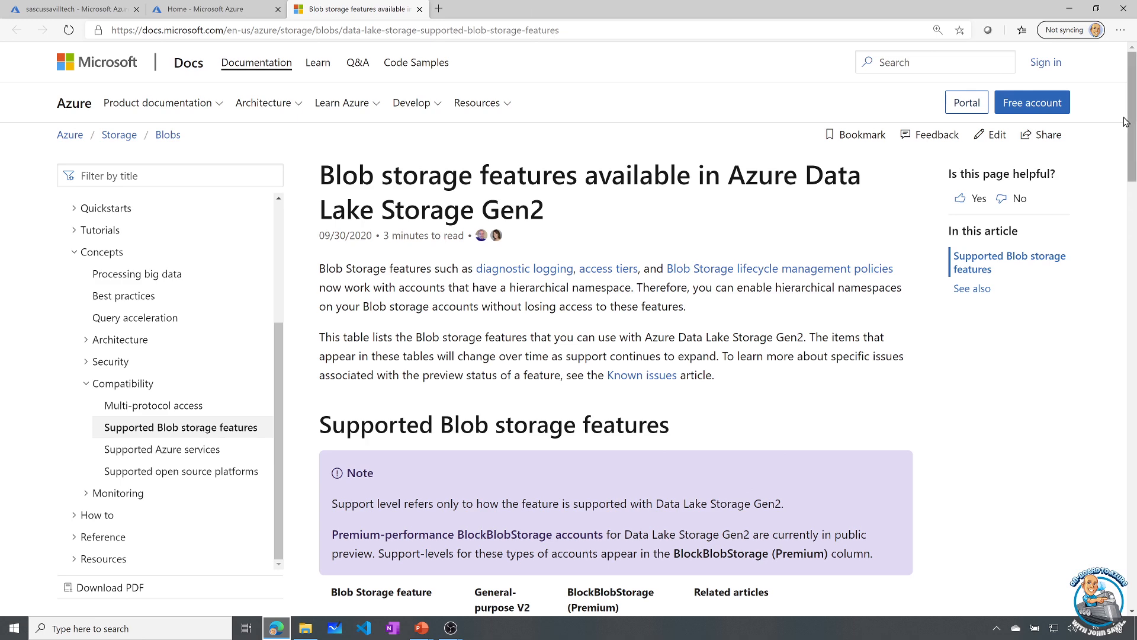
pyautogui.scroll(-3)
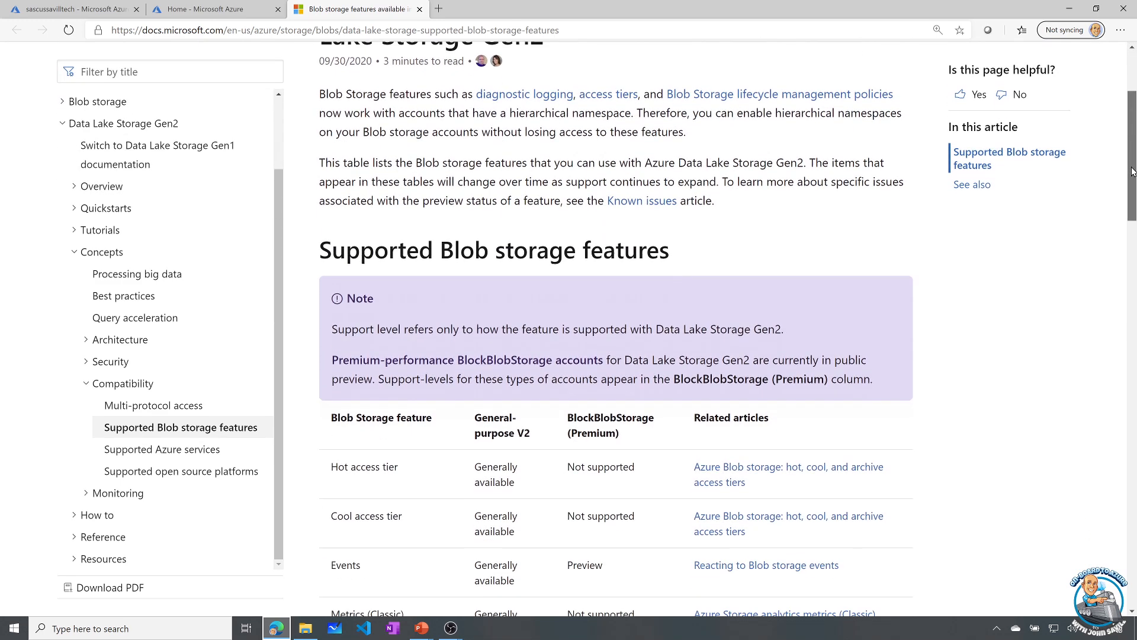
pyautogui.scroll(-3)
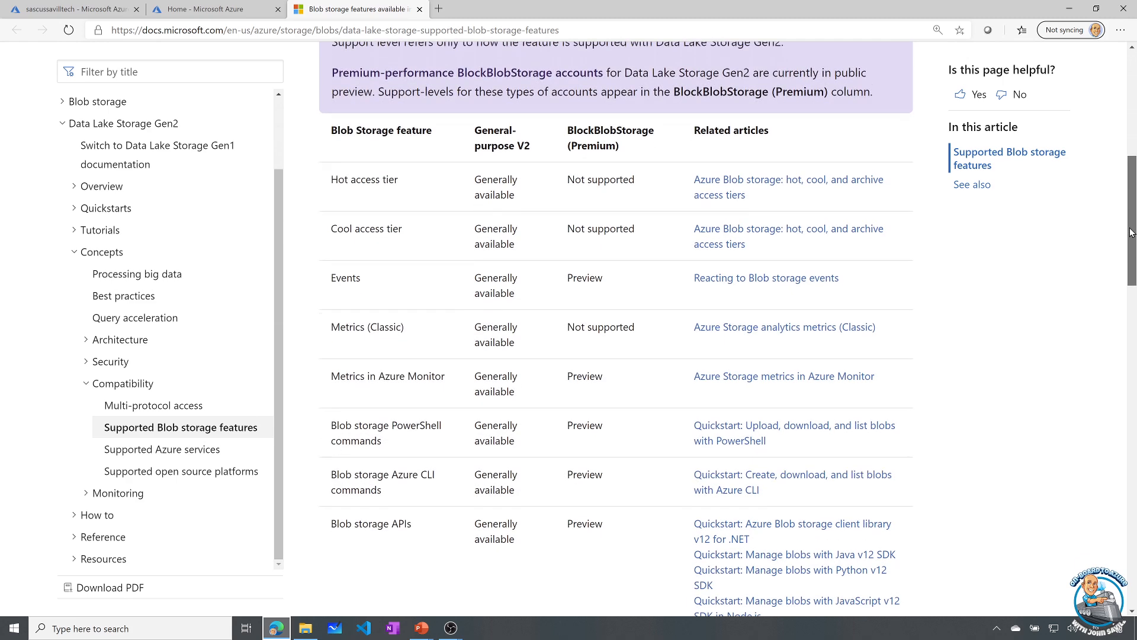
pyautogui.scroll(-3)
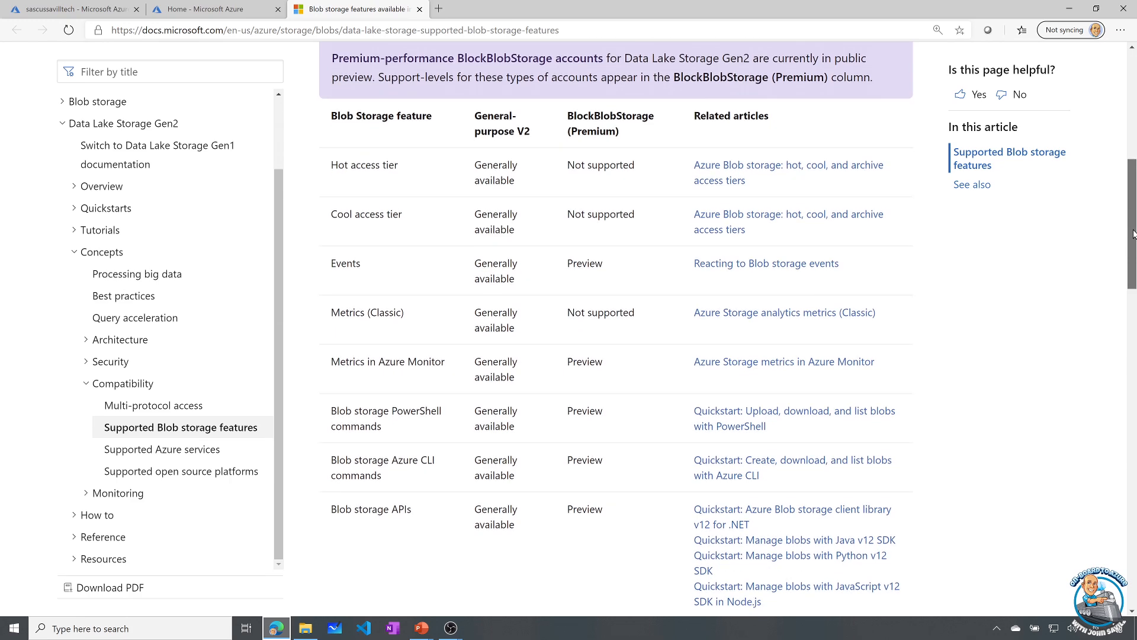
pyautogui.scroll(3)
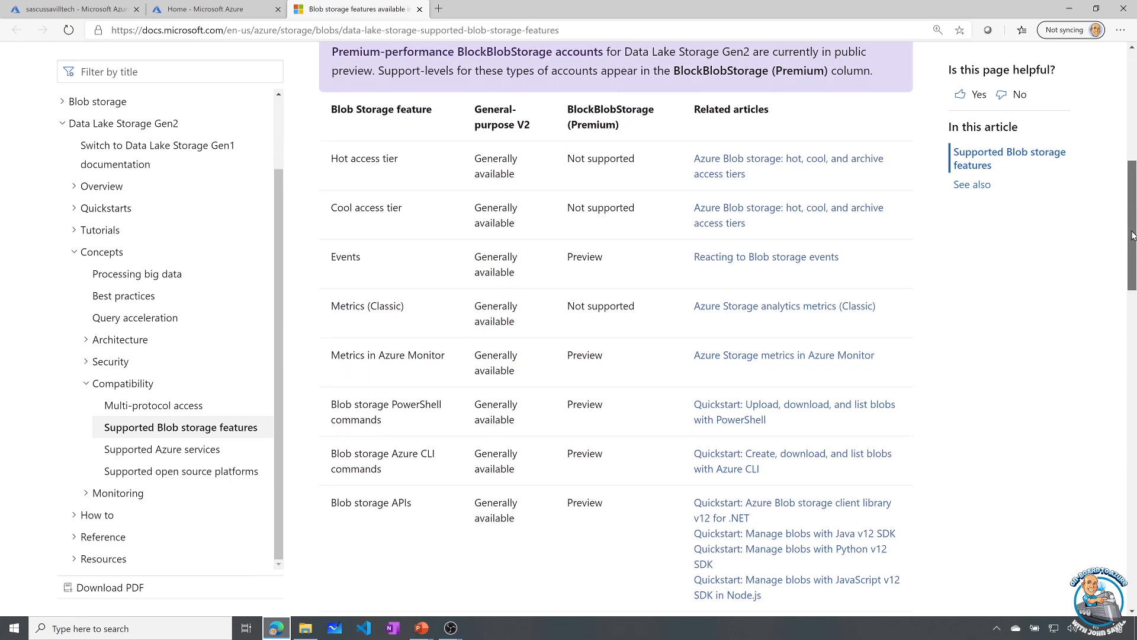
pyautogui.scroll(-3)
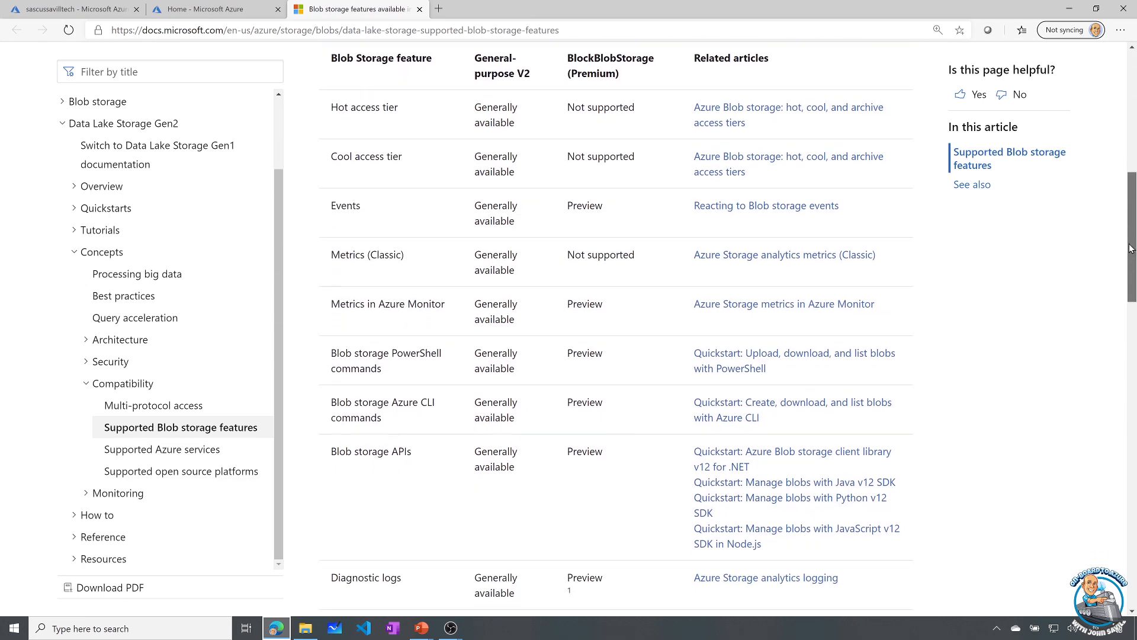
pyautogui.scroll(-3)
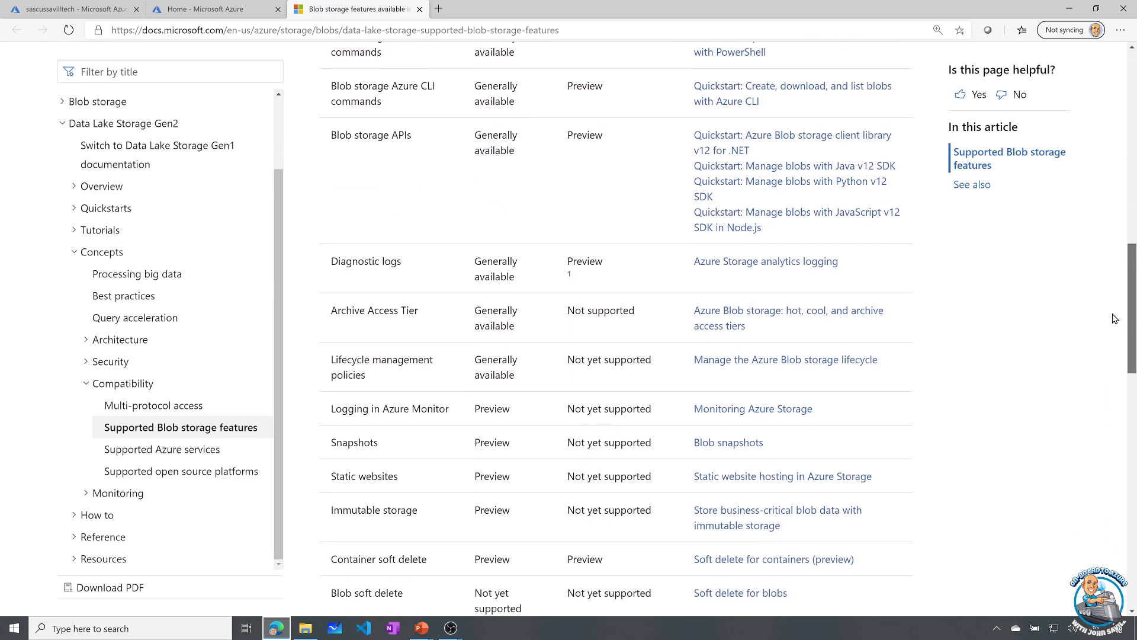
pyautogui.scroll(-3)
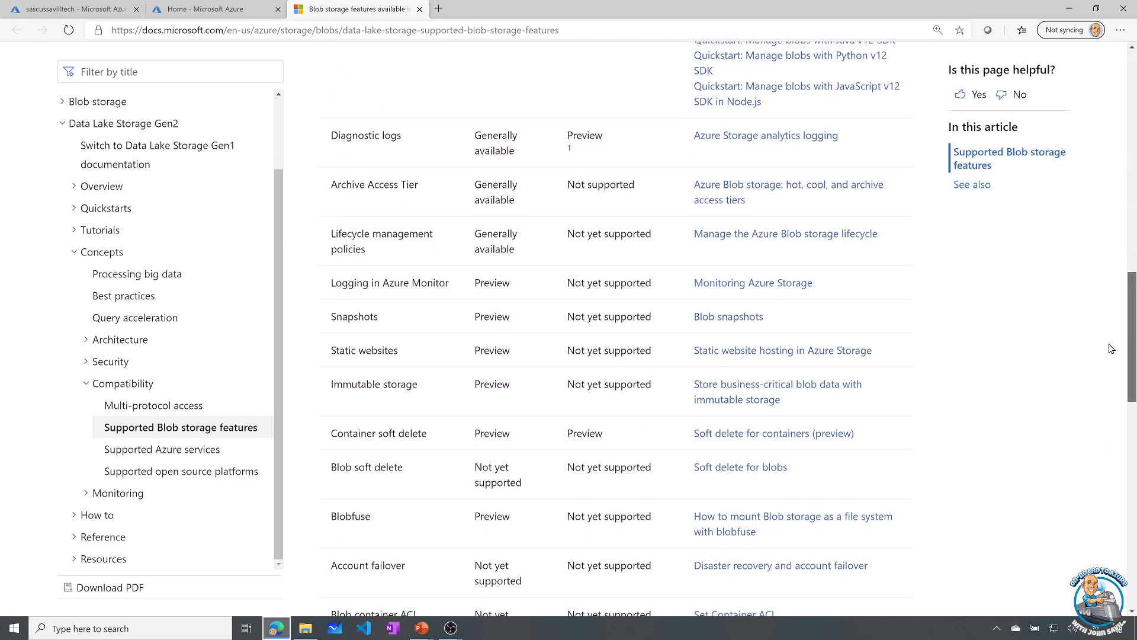
pyautogui.scroll(3)
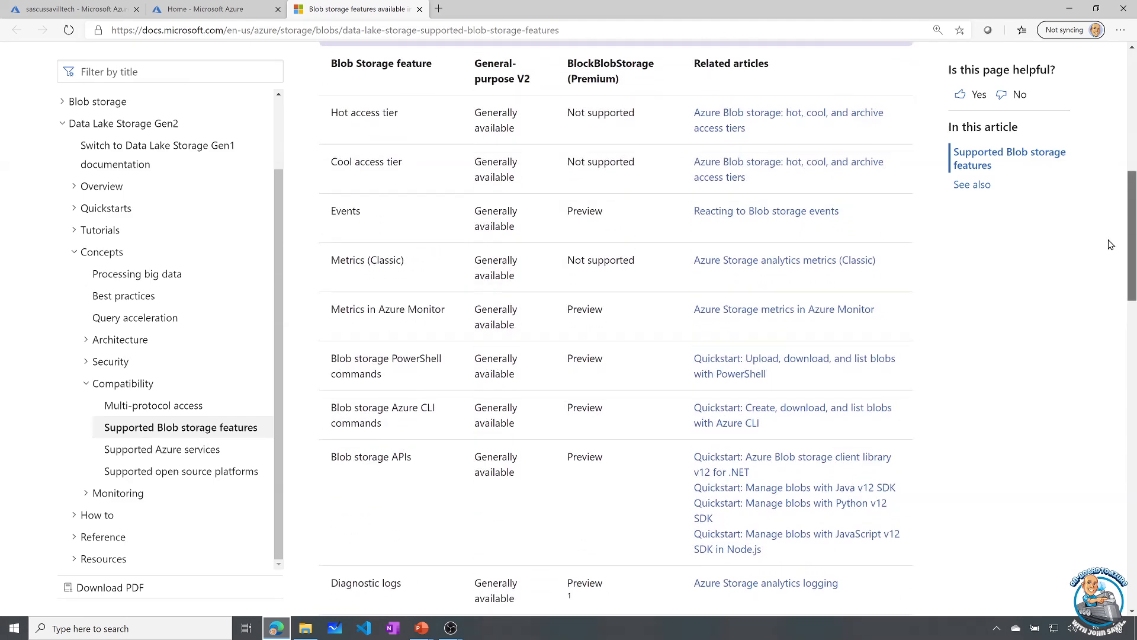
pyautogui.scroll(3)
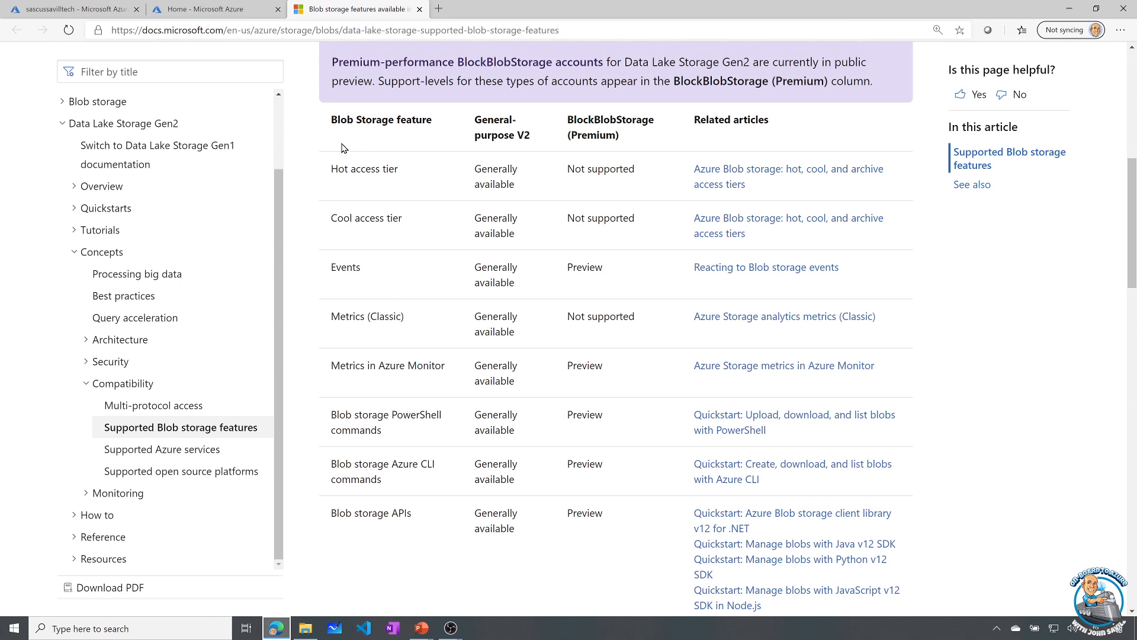
pyautogui.moveTo(417, 294)
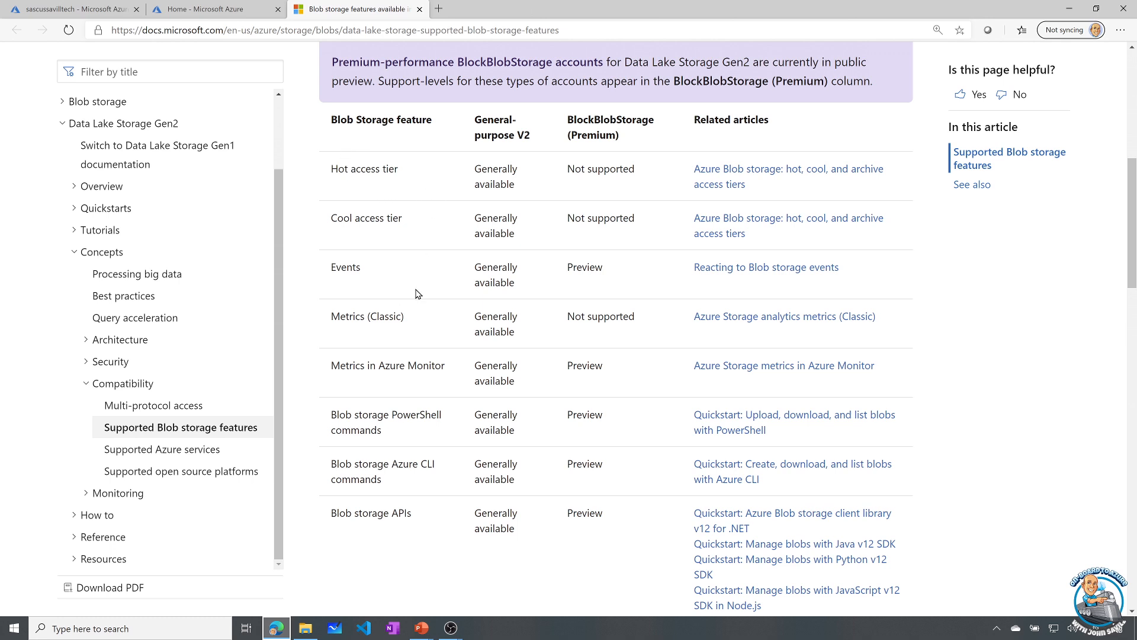
pyautogui.moveTo(1050, 397)
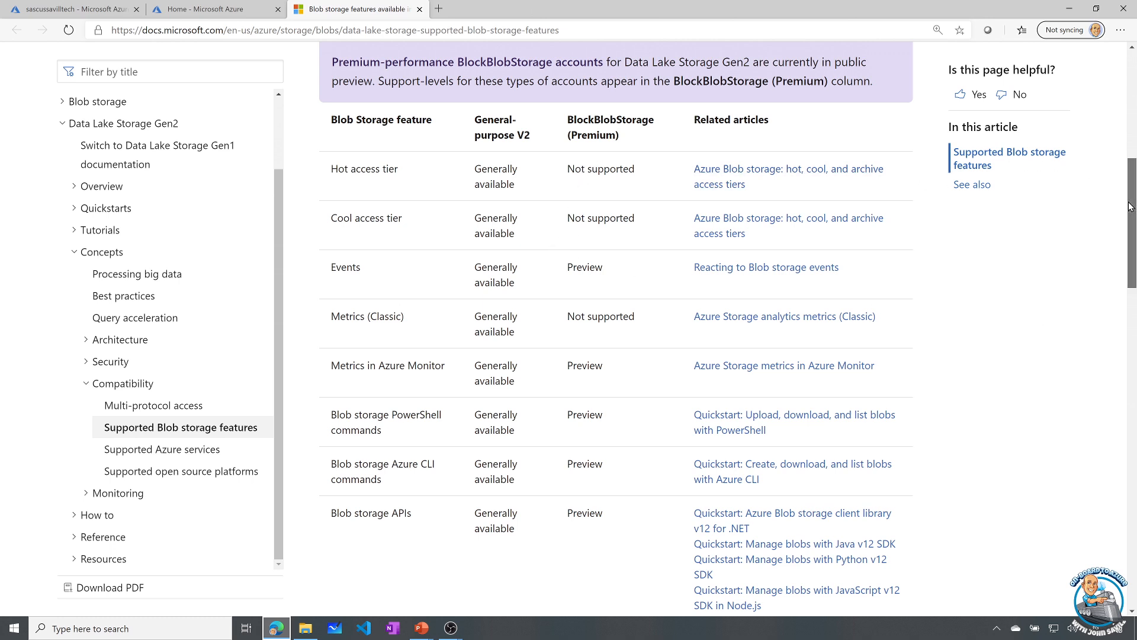
pyautogui.scroll(-3)
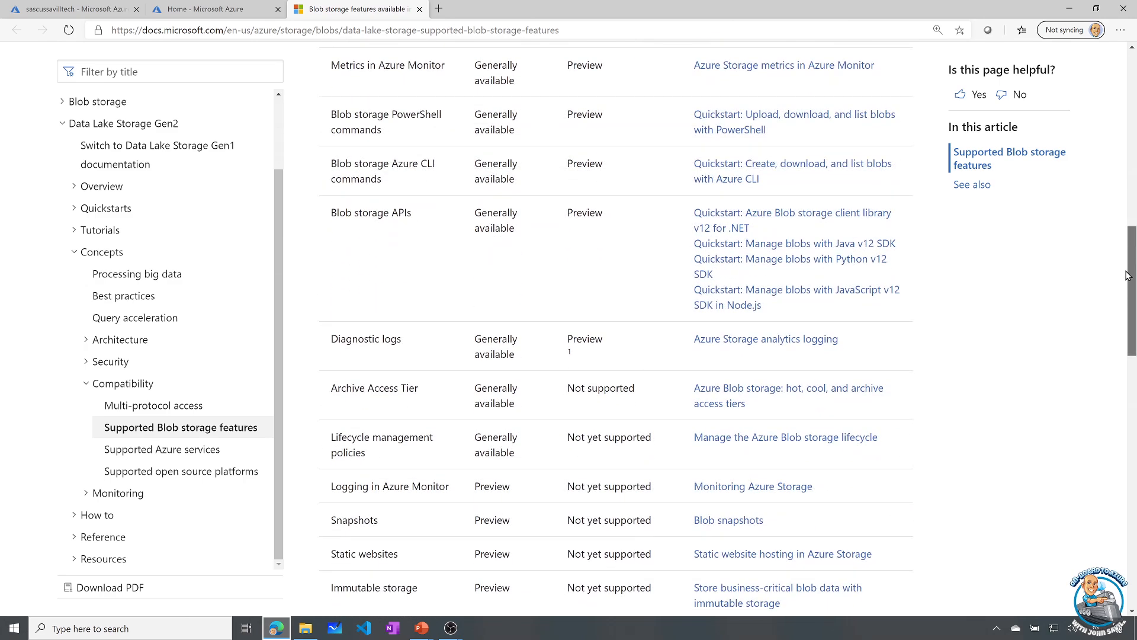
pyautogui.scroll(-3)
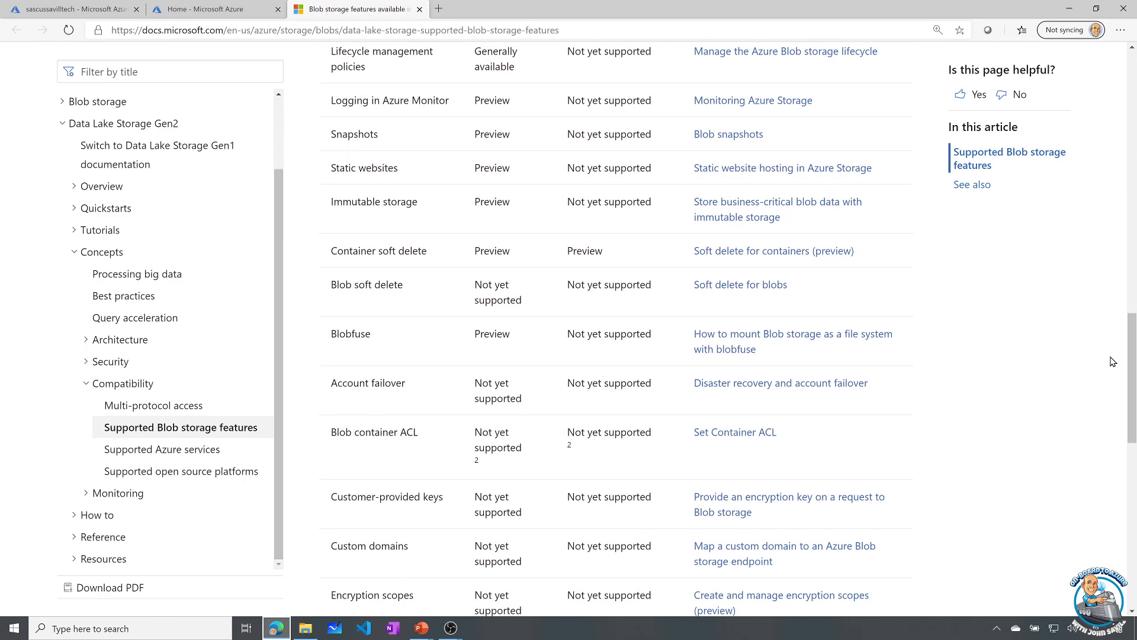
pyautogui.moveTo(368, 165)
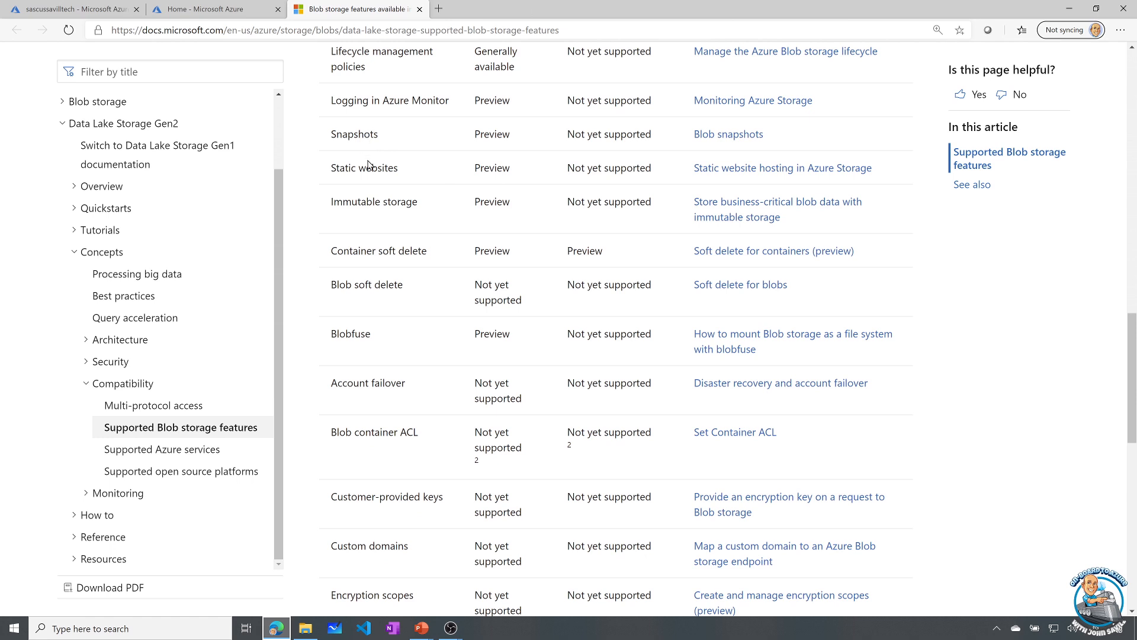
pyautogui.moveTo(382, 219)
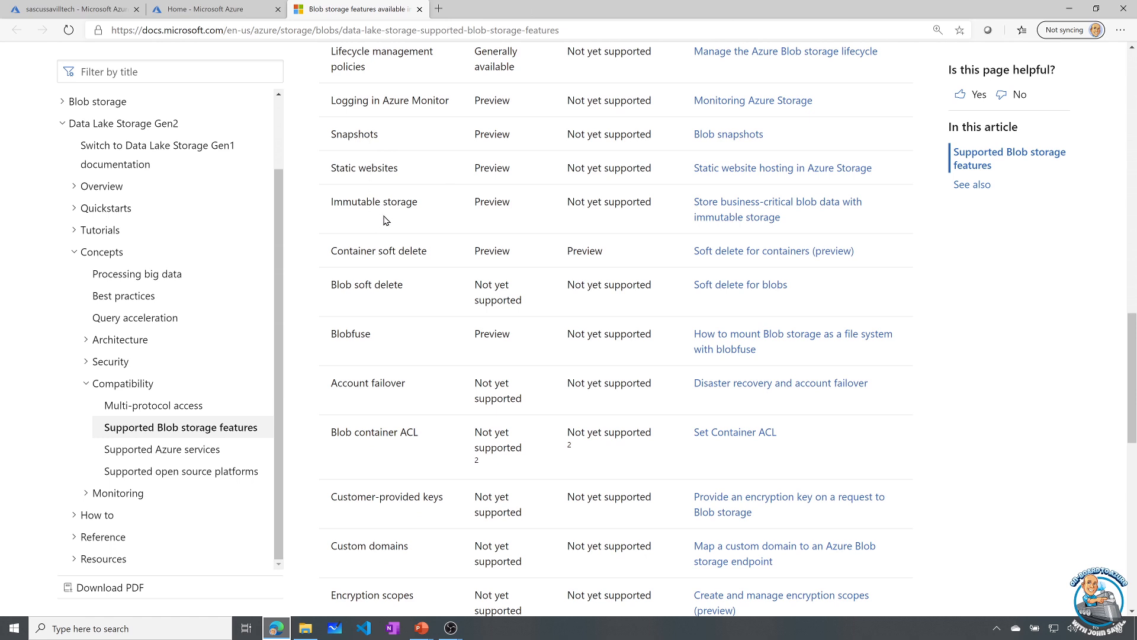
pyautogui.moveTo(388, 268)
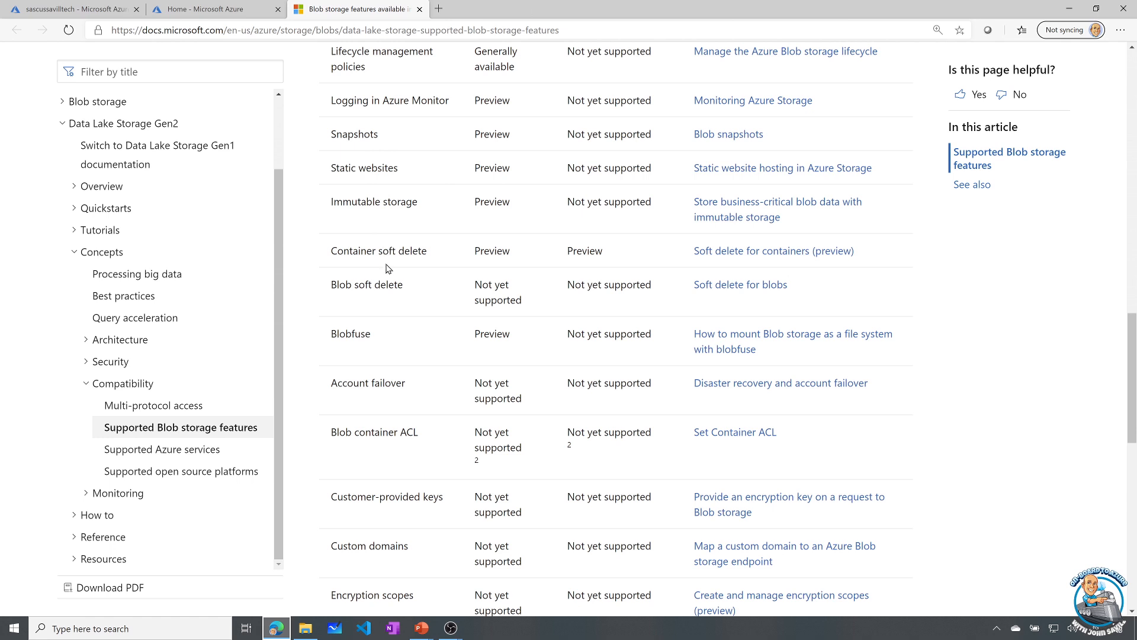
pyautogui.moveTo(439, 463)
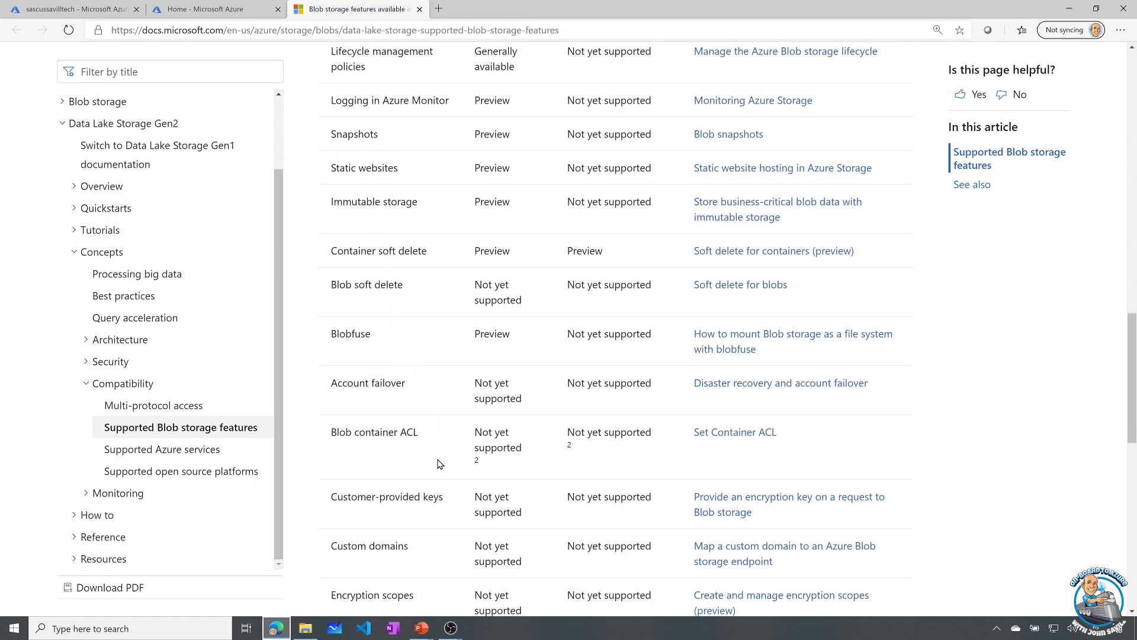
pyautogui.moveTo(452, 413)
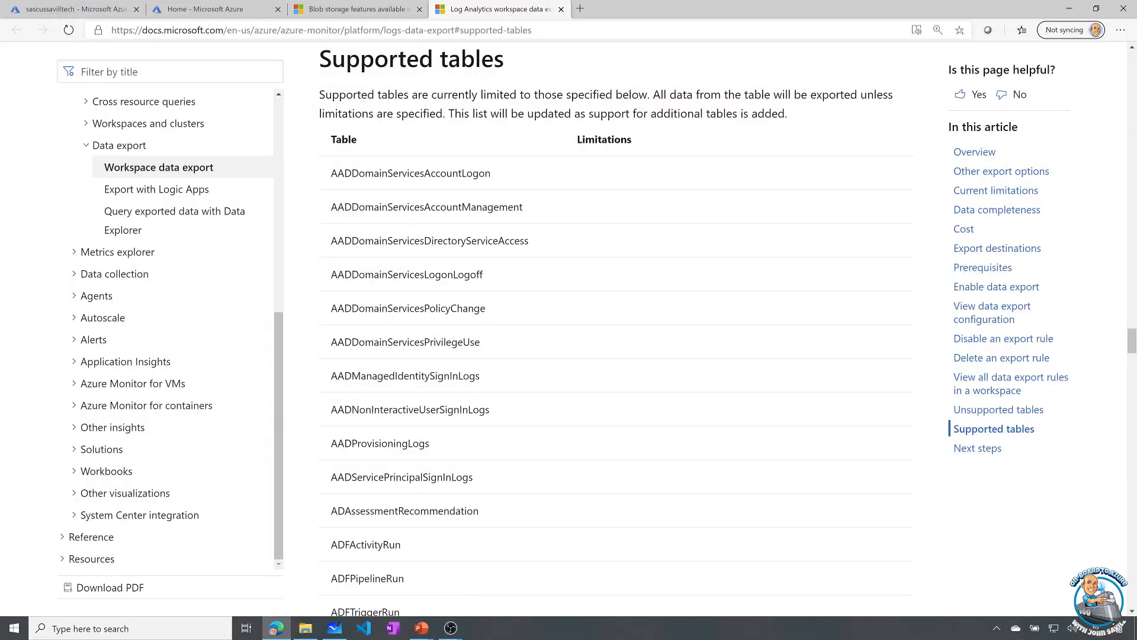
pyautogui.moveTo(1056, 213)
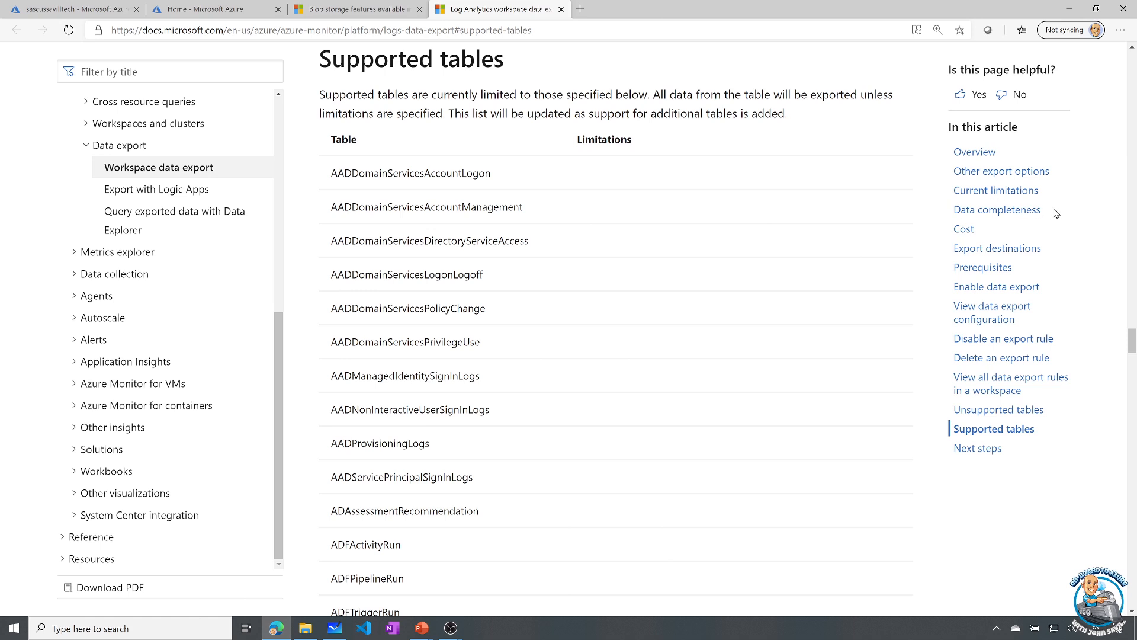
pyautogui.moveTo(1133, 266)
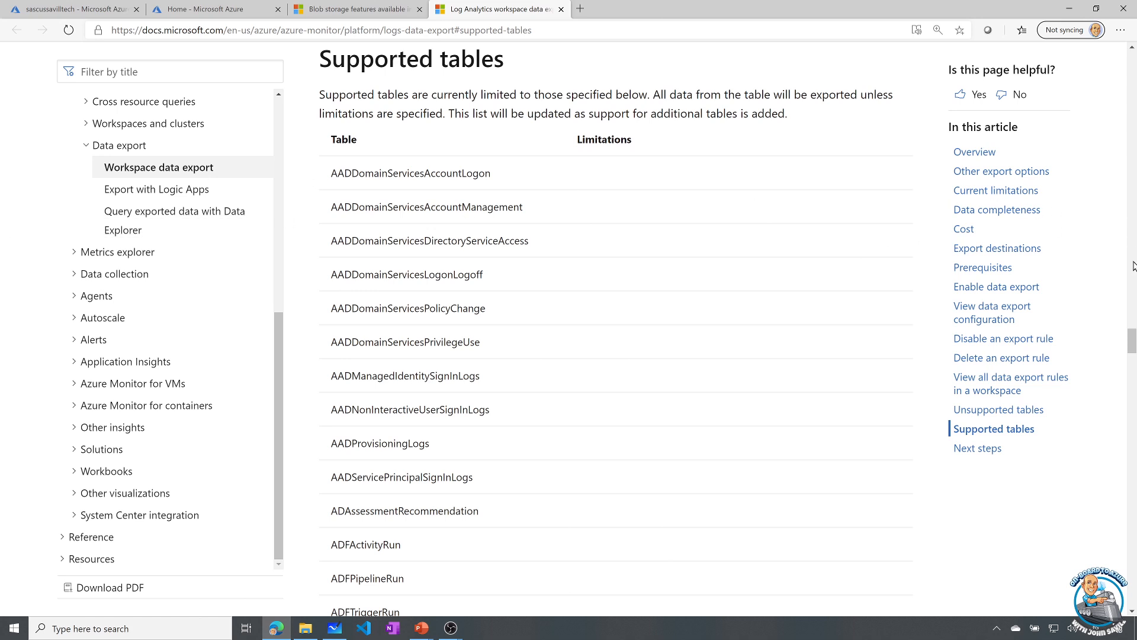
pyautogui.moveTo(1132, 341)
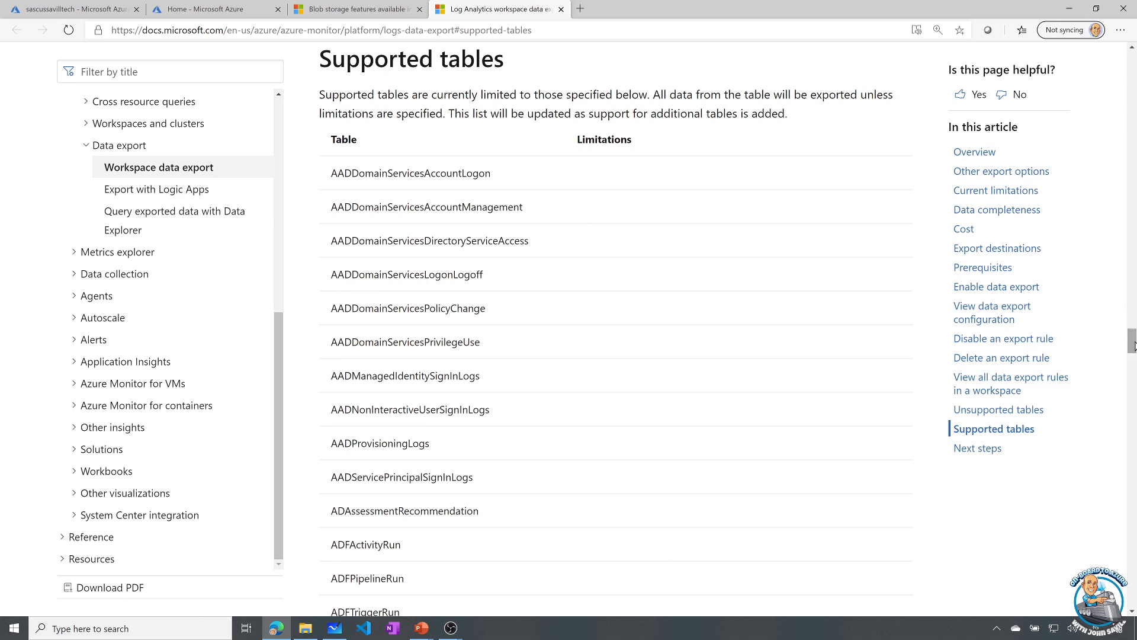
pyautogui.scroll(-3)
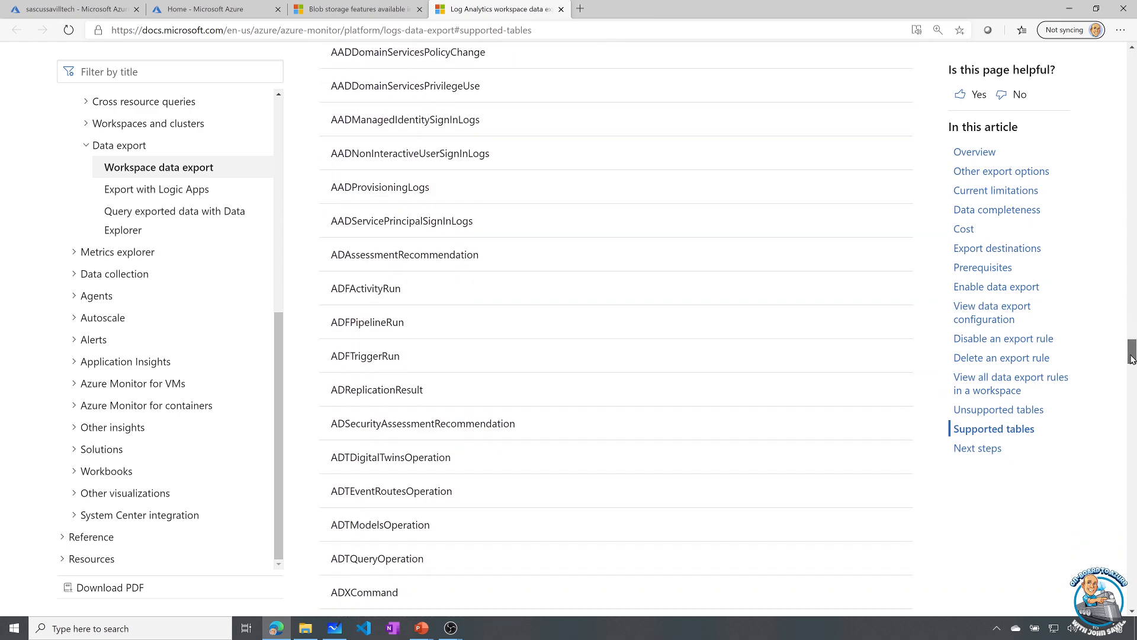
pyautogui.scroll(-3)
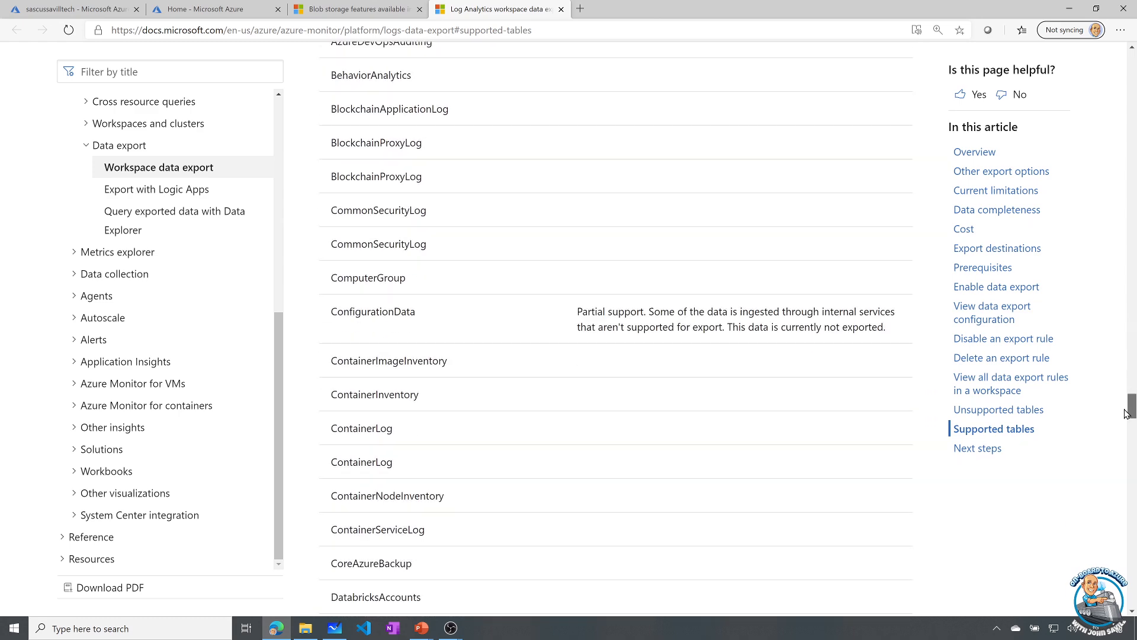
pyautogui.scroll(-3)
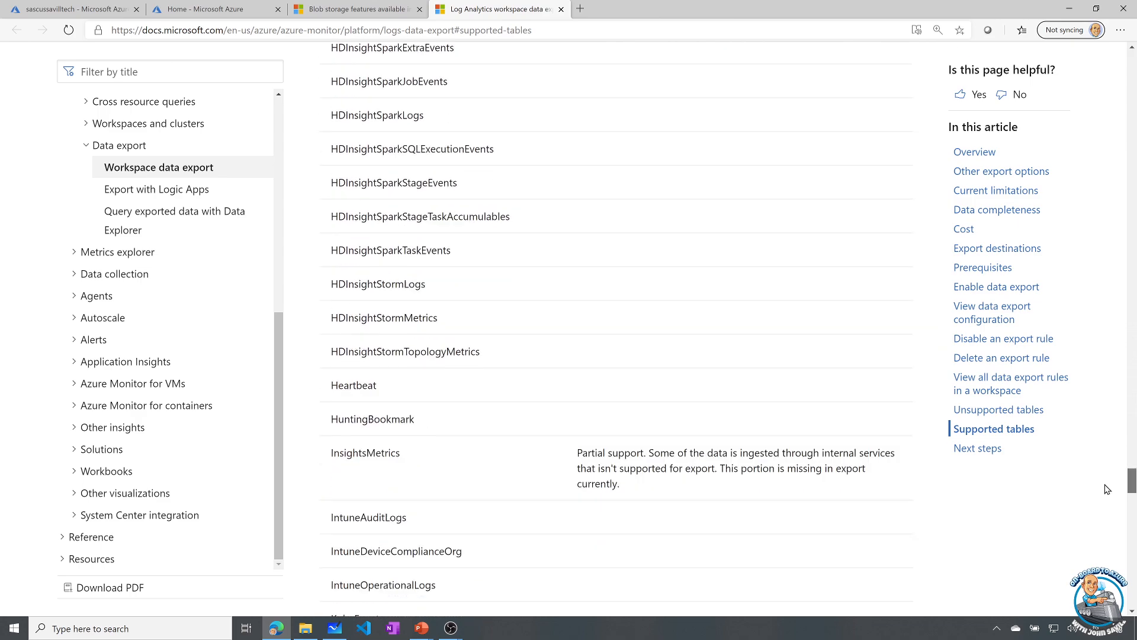
pyautogui.scroll(-3)
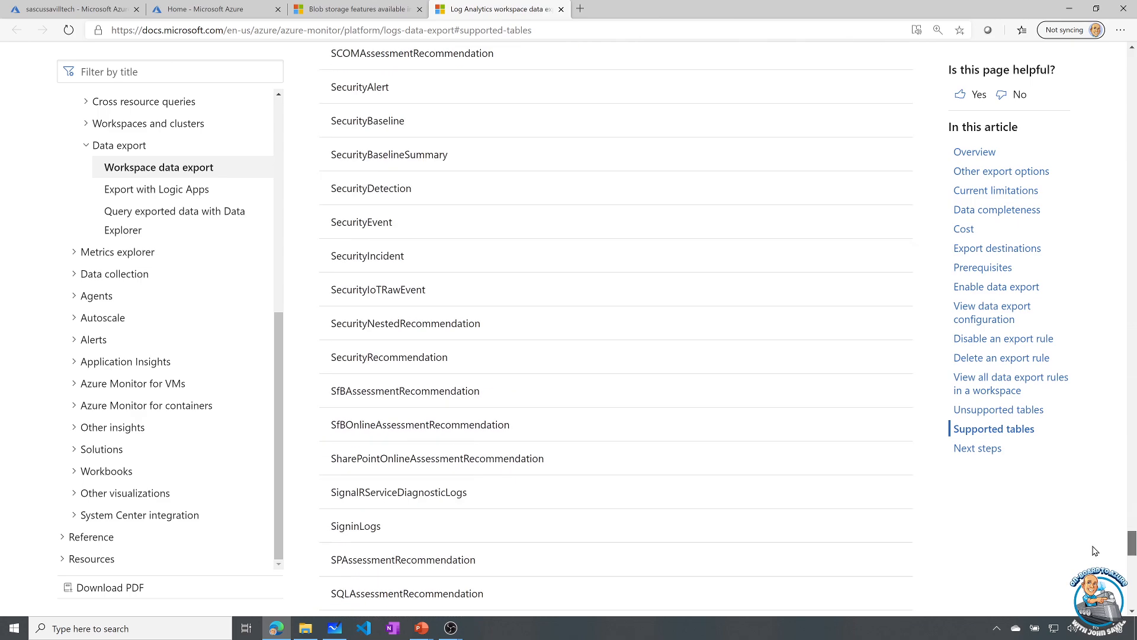
pyautogui.scroll(3)
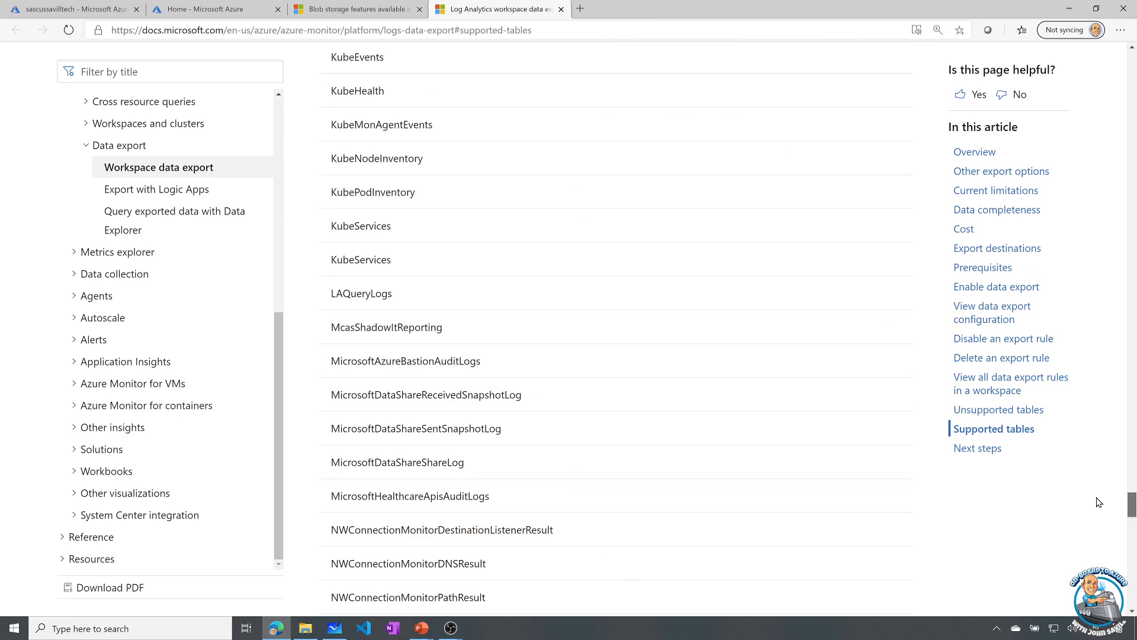
pyautogui.scroll(3)
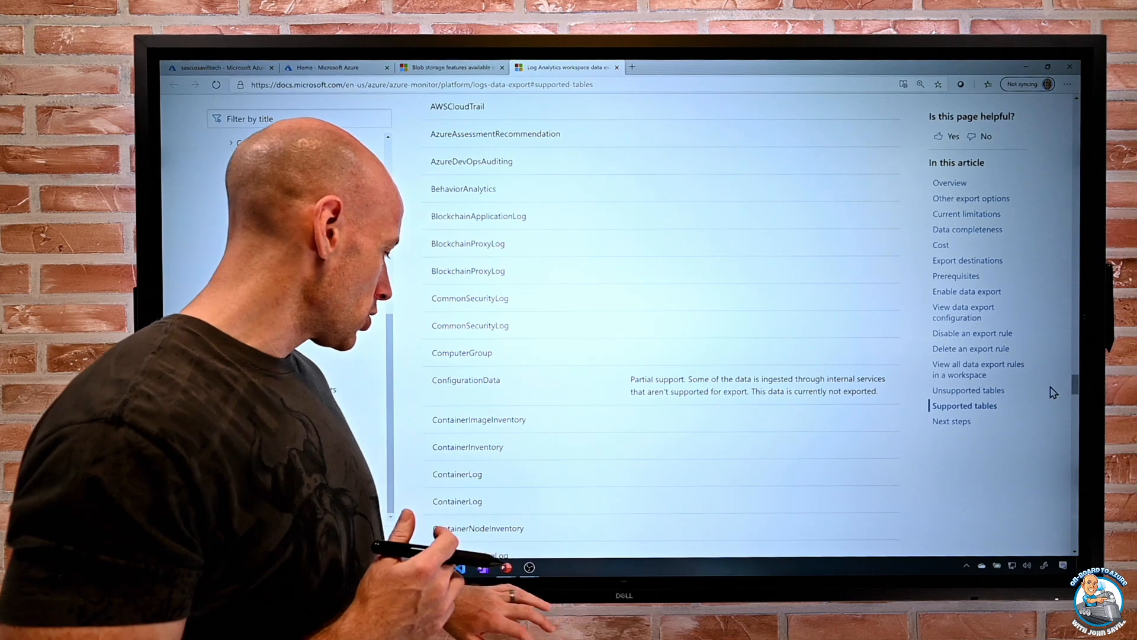
pyautogui.press('Win+Tab')
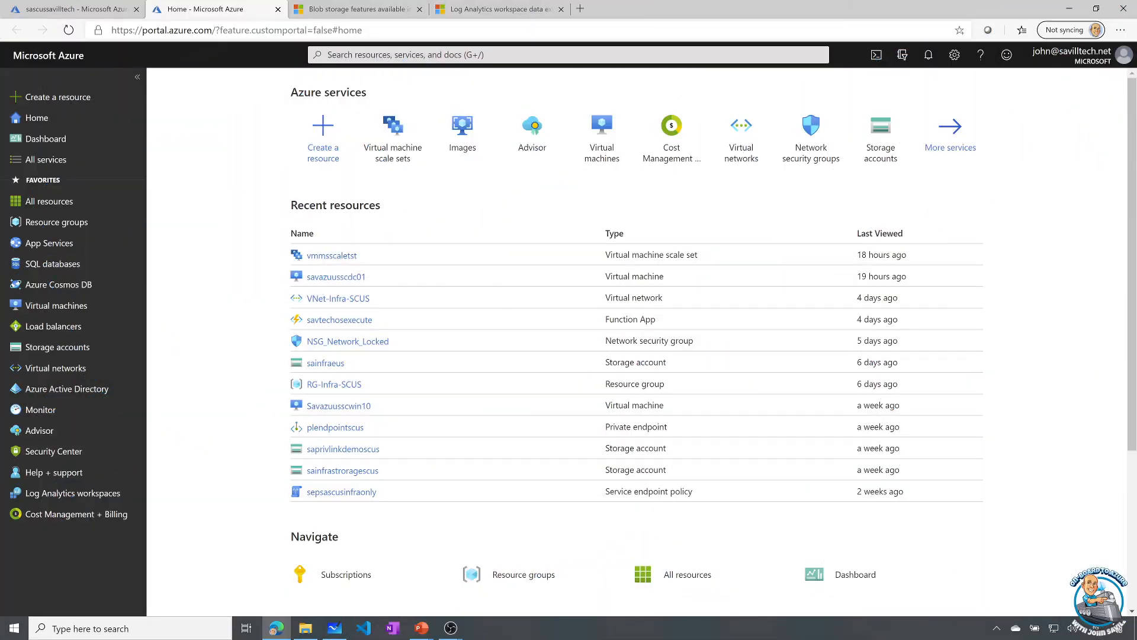
pyautogui.moveTo(975, 453)
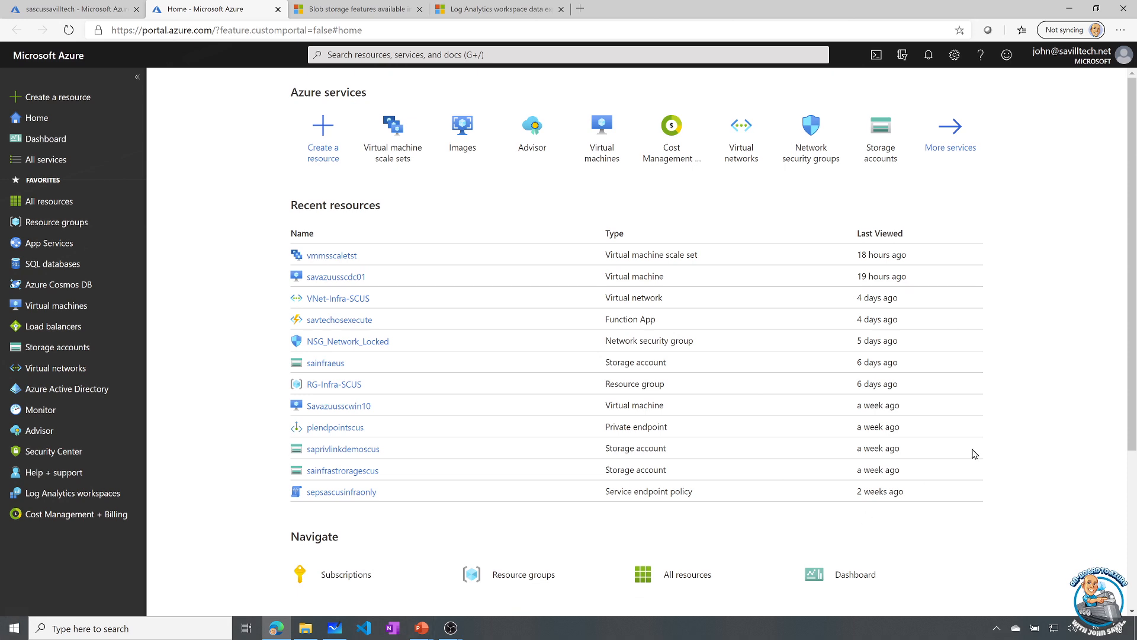
pyautogui.moveTo(335, 280)
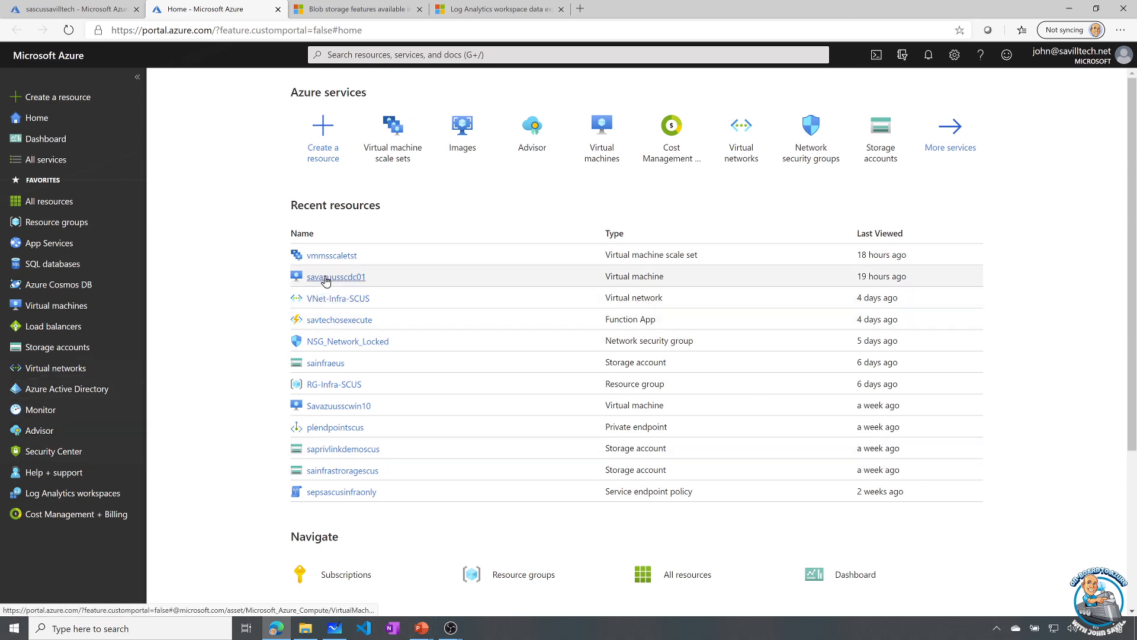
# Step: Open savazuusscdc01 from Recent resources and go to its Monitoring Logs
pyautogui.click(335, 277)
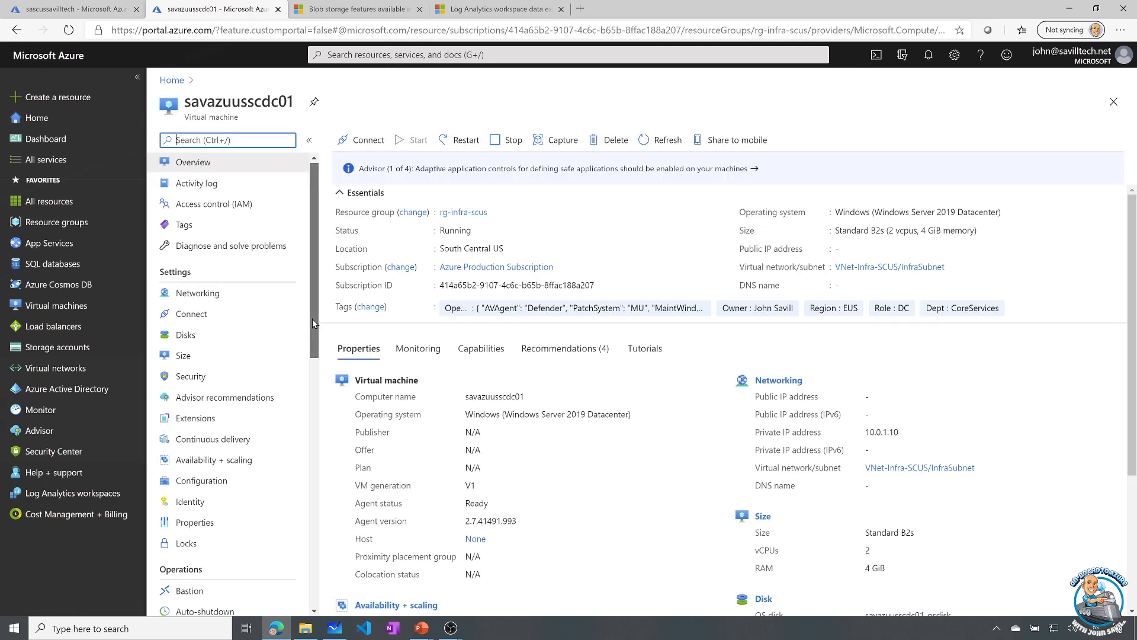
pyautogui.scroll(-3)
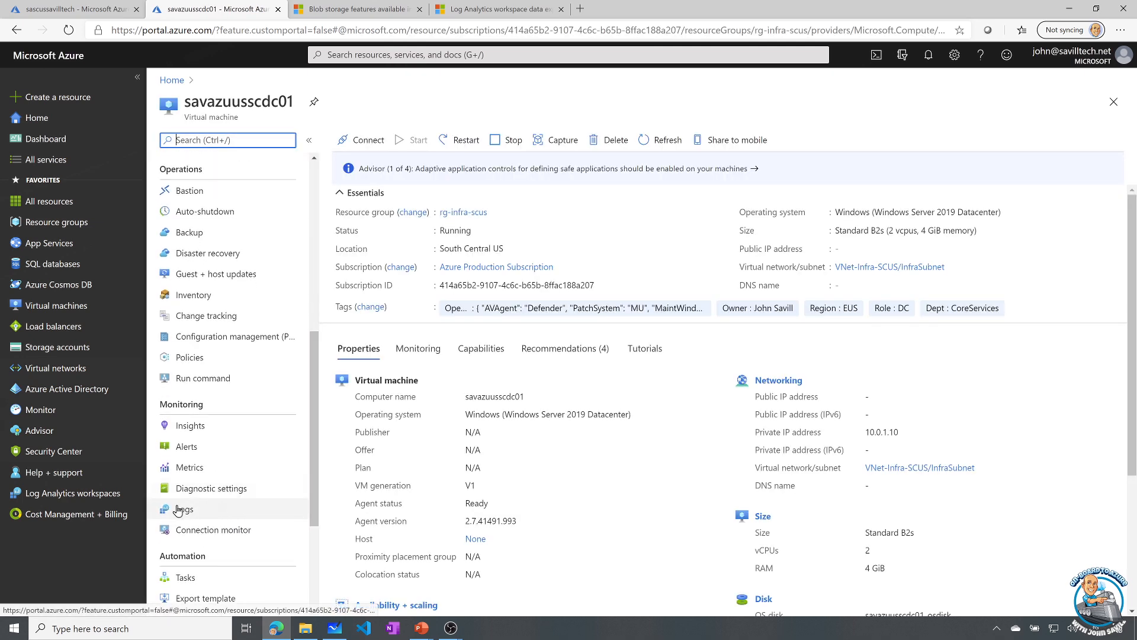
pyautogui.click(184, 508)
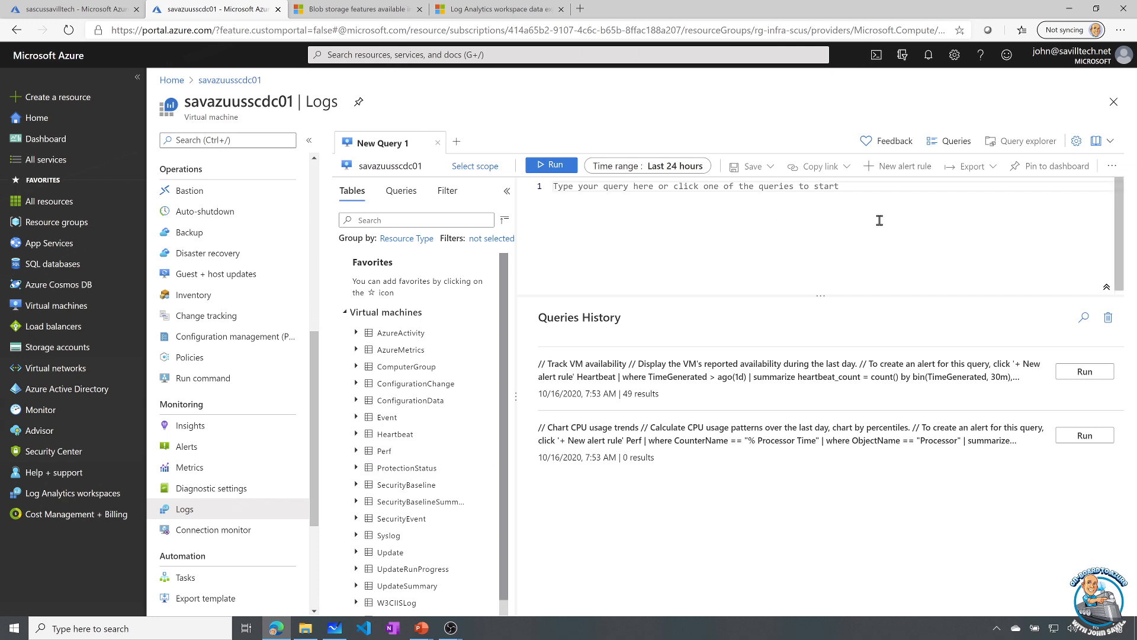
# Step: Group the example queries by Topic and run Track VM availability under Alerts
pyautogui.click(948, 141)
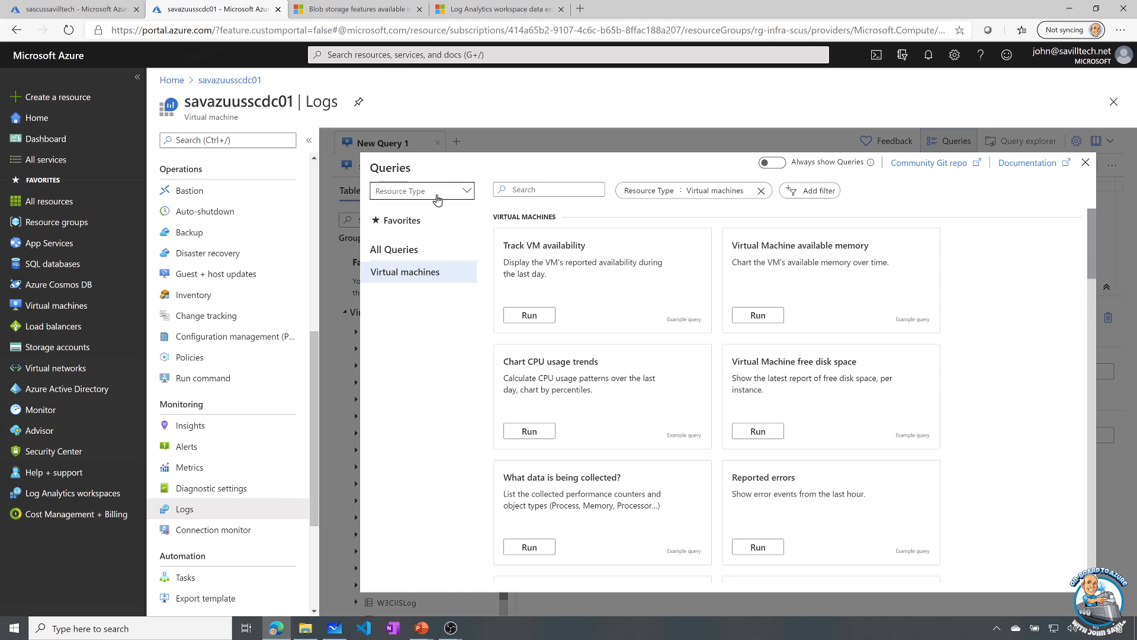
pyautogui.click(421, 190)
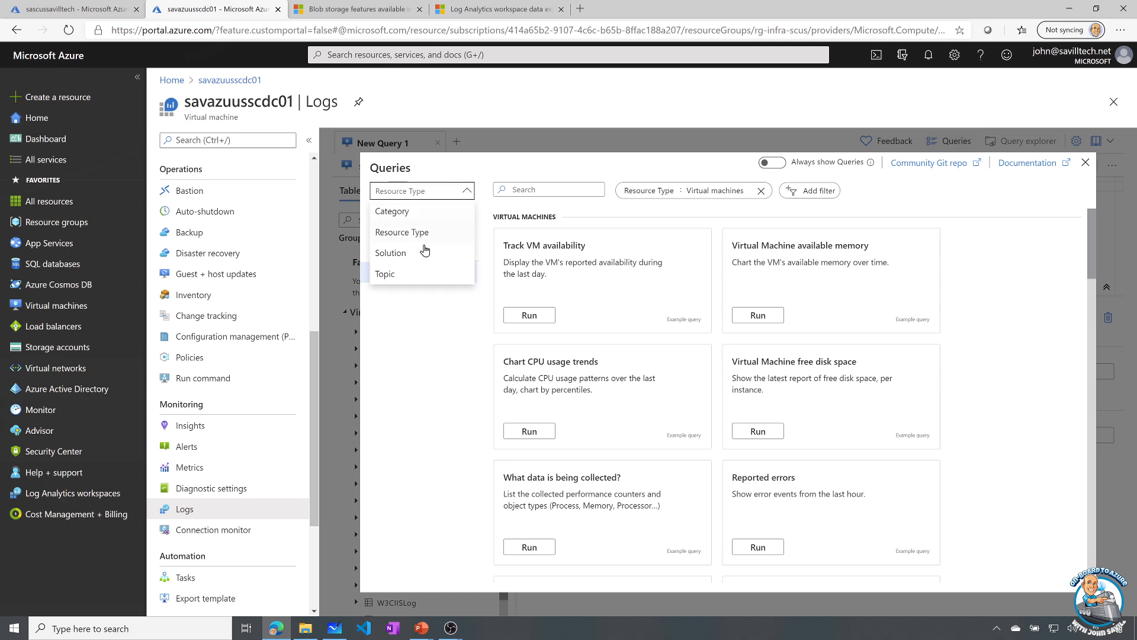
pyautogui.moveTo(386, 274)
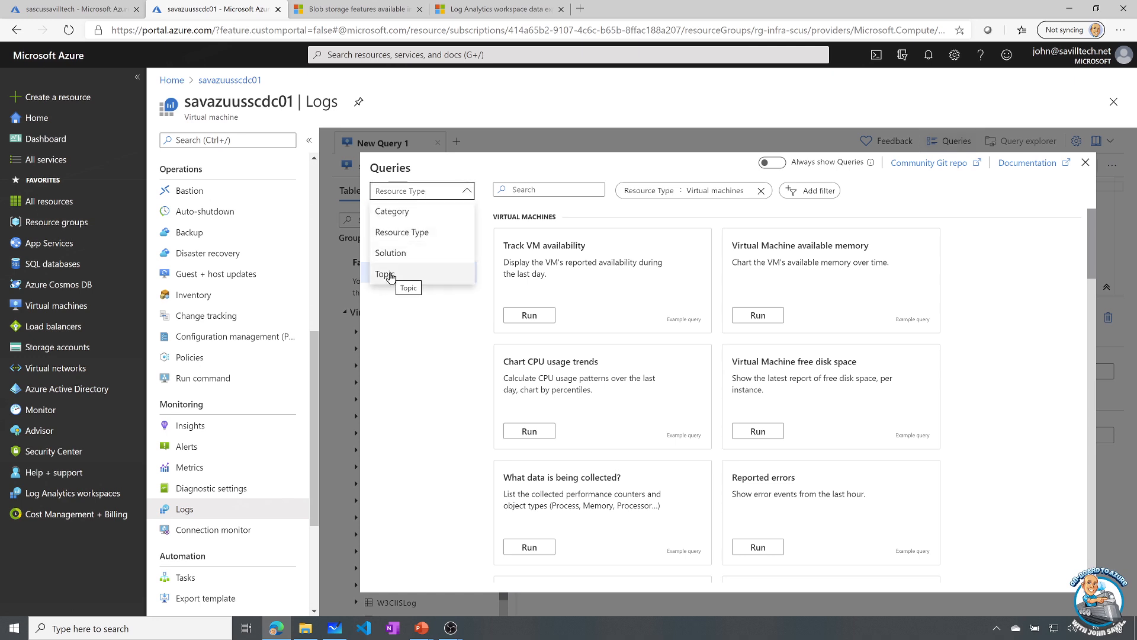
pyautogui.click(385, 273)
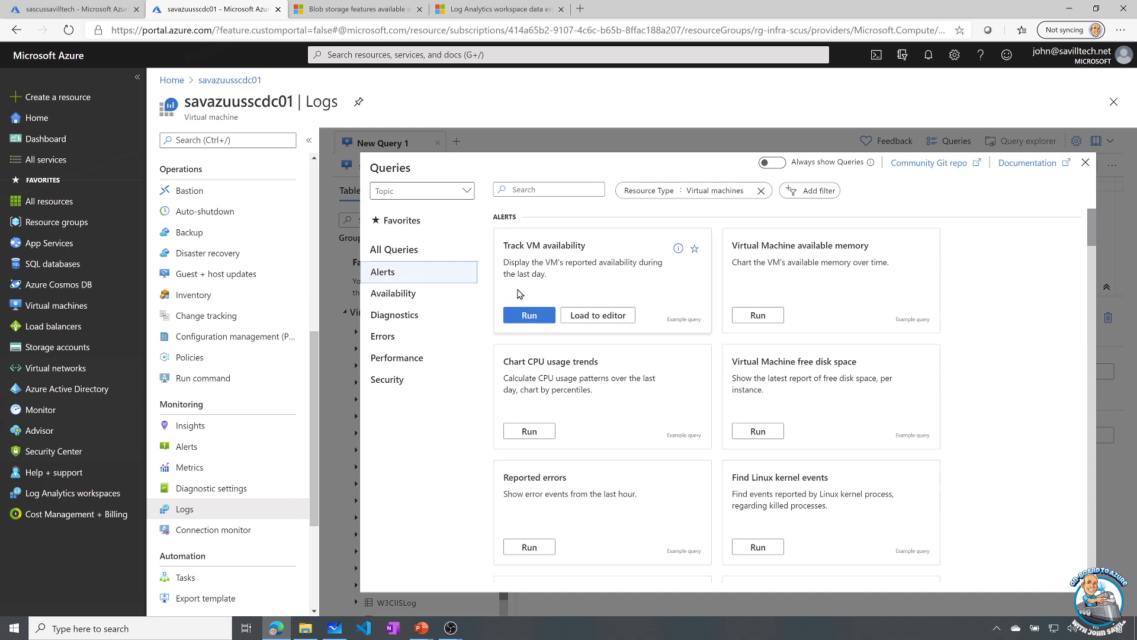
pyautogui.moveTo(821, 295)
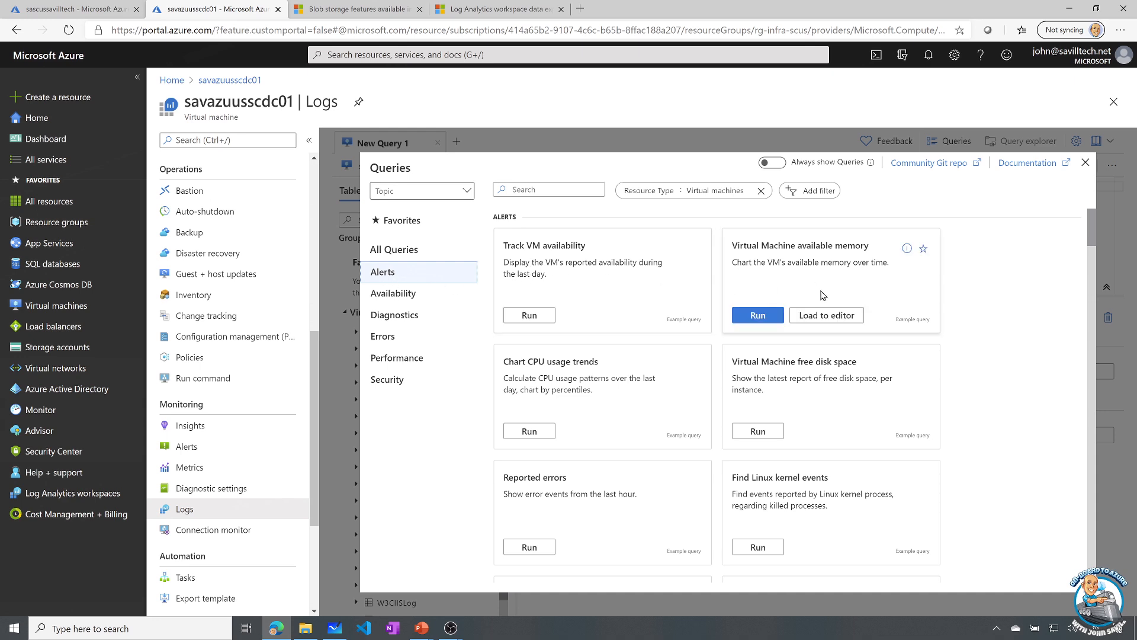
pyautogui.moveTo(529, 314)
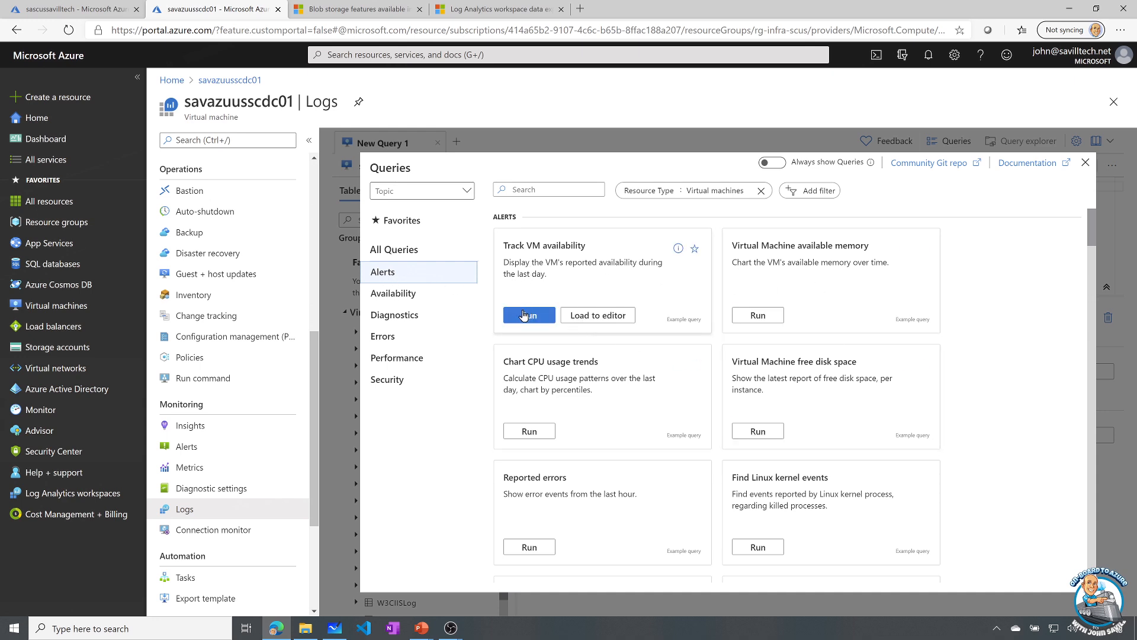
pyautogui.click(527, 315)
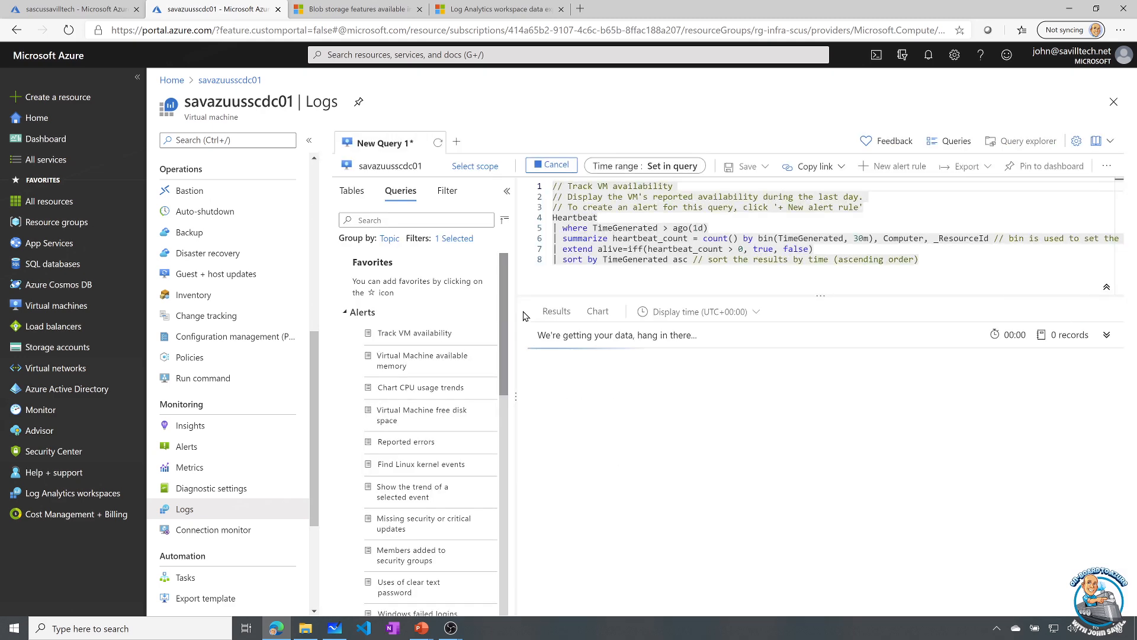
# Step: Inspect the 48 heartbeat records, all alive true, for savazuusscdc01
pyautogui.click(549, 166)
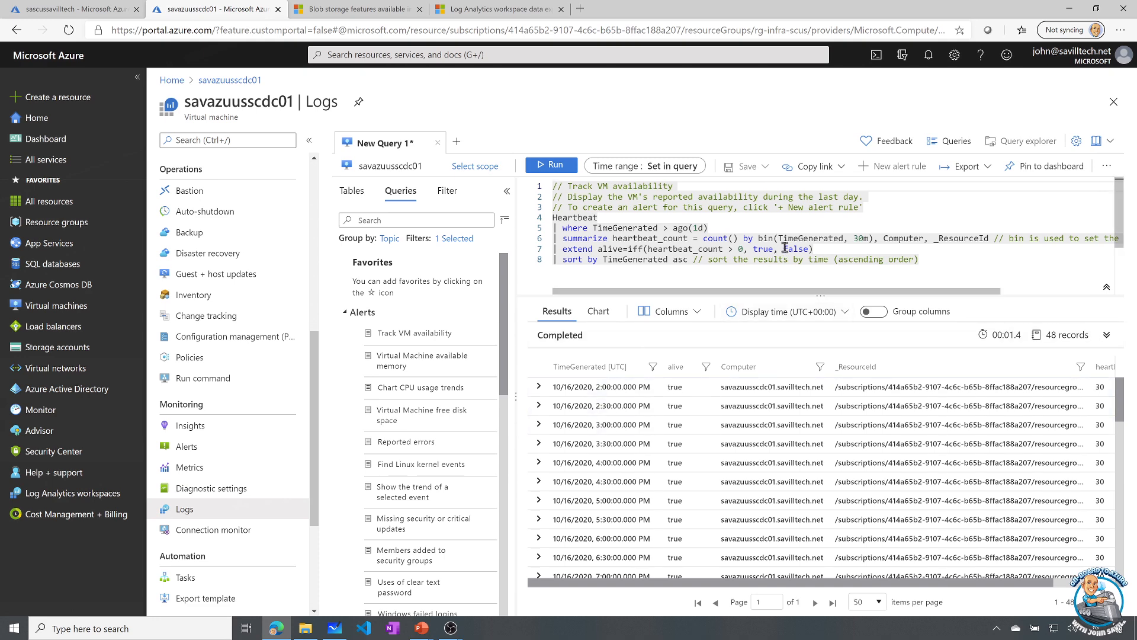
pyautogui.moveTo(878, 208)
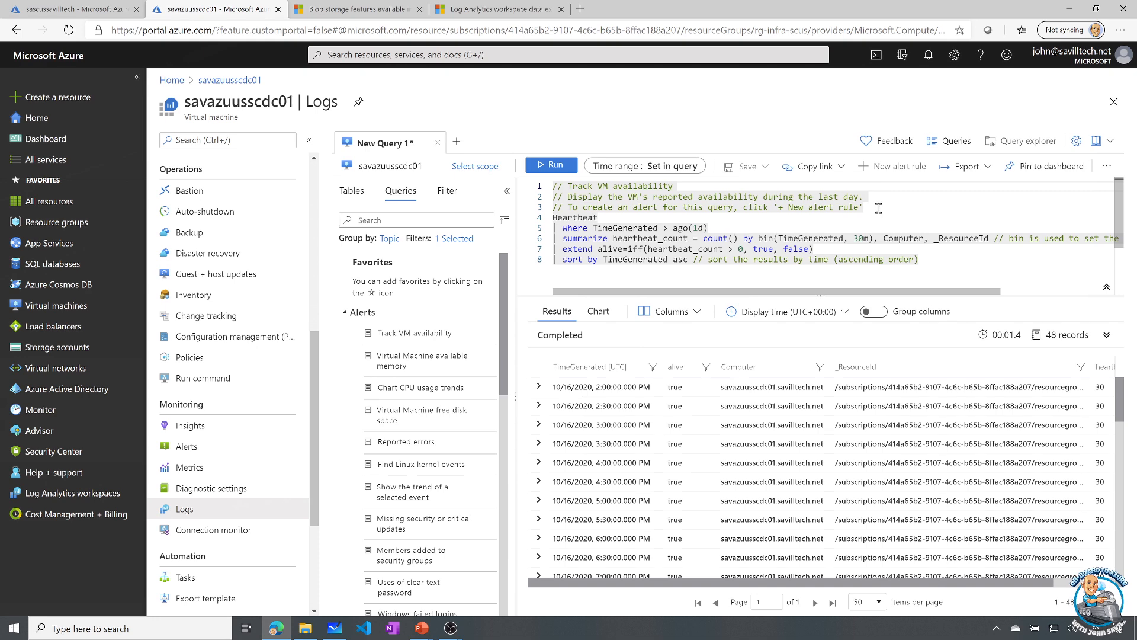
pyautogui.moveTo(752, 252)
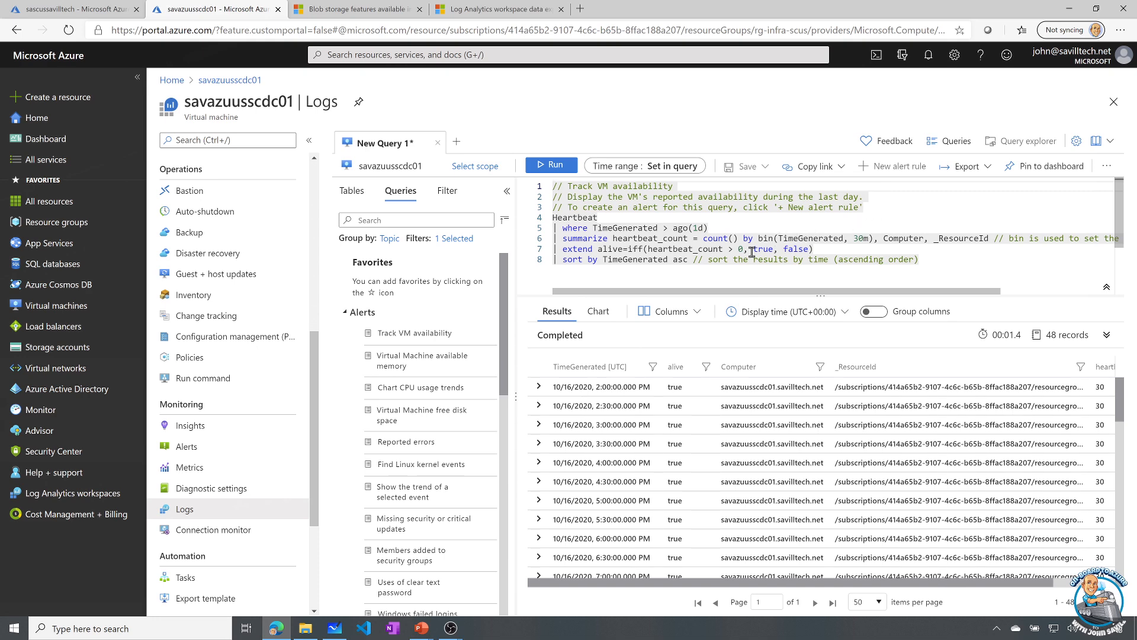